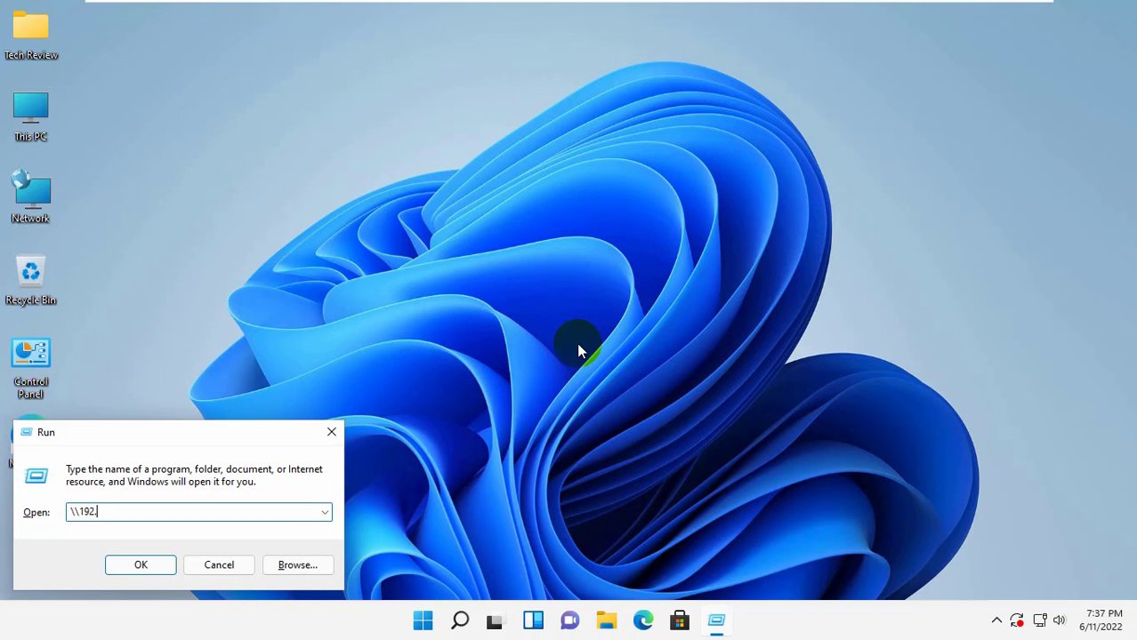
- Browse to \\192.168.0.143 and attempt the shared d folder, hitting a no-permission network error
type("168.0.143")
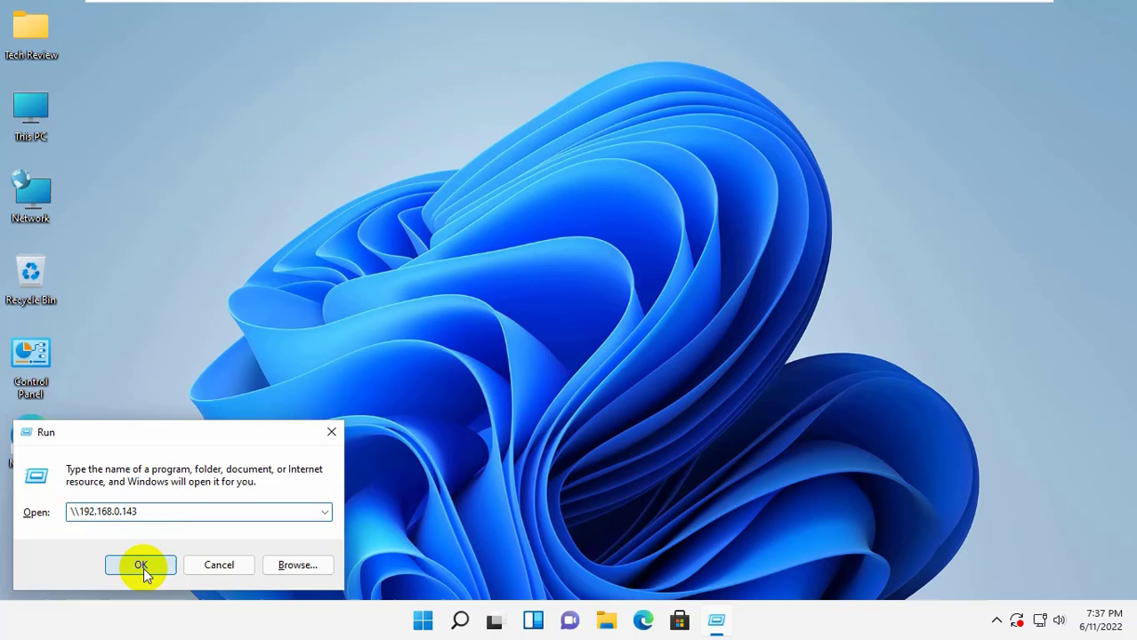
left_click(140, 566)
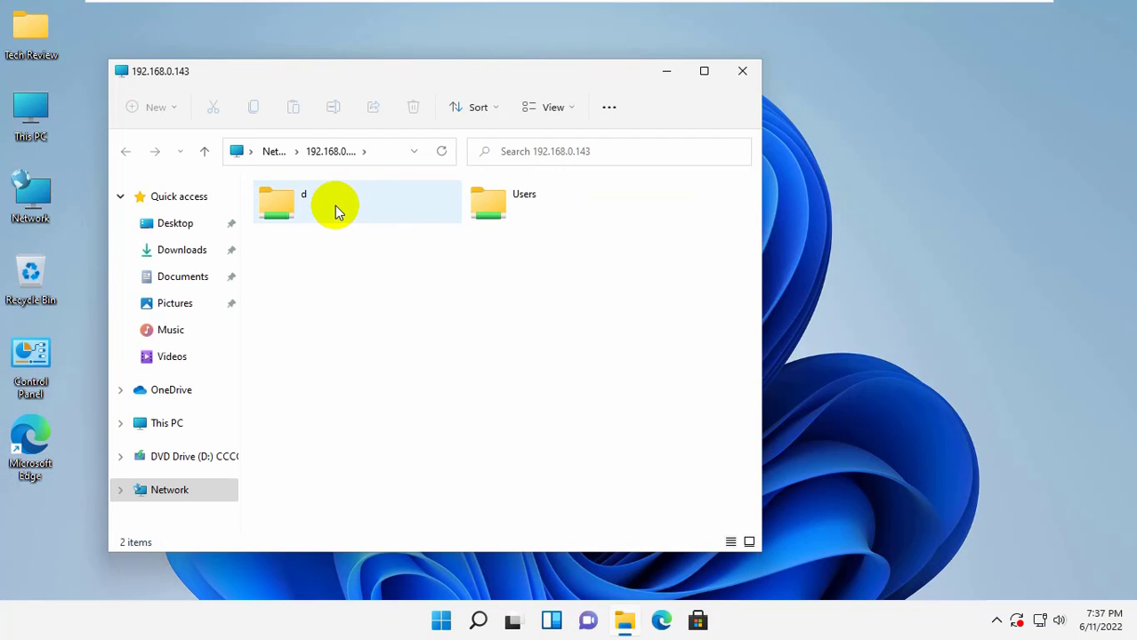
double_click(276, 202)
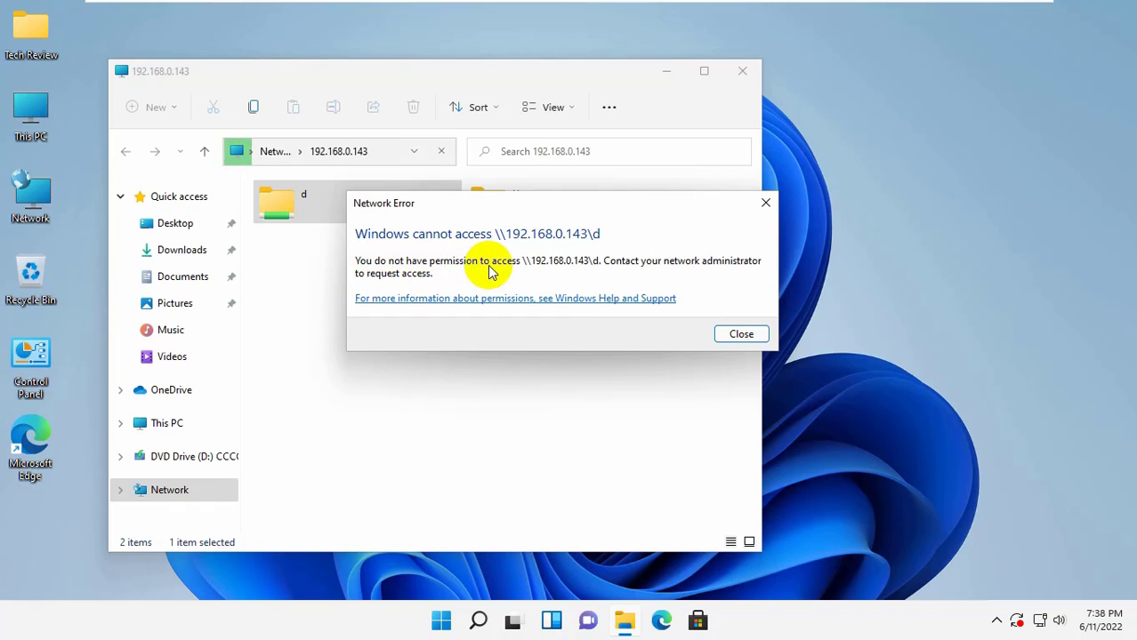
mouse_move(767, 270)
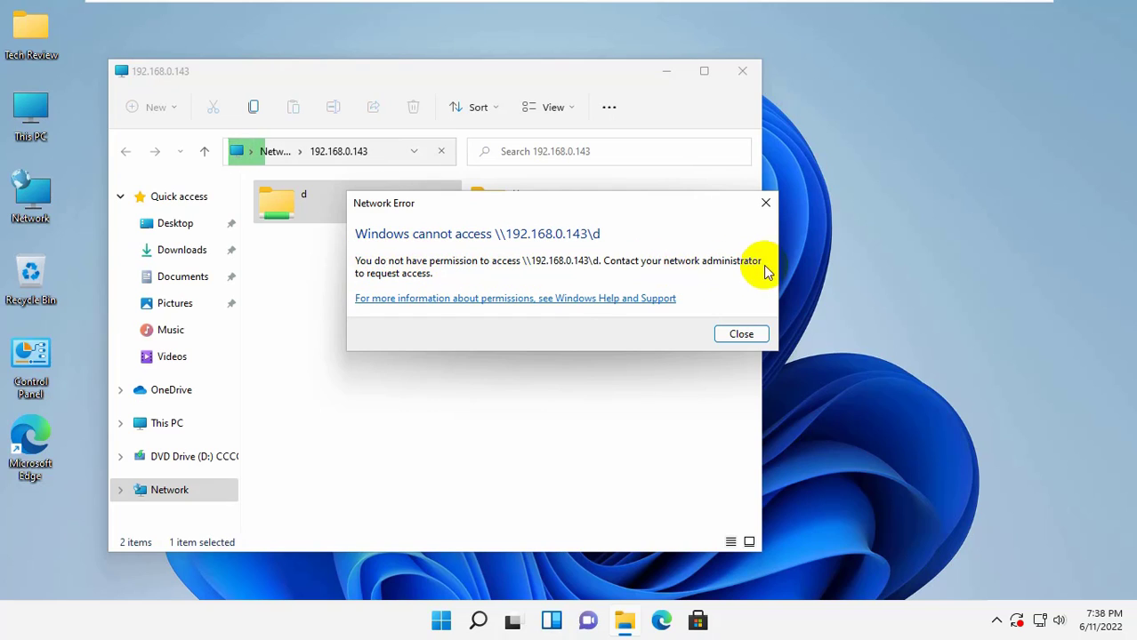
mouse_move(623, 288)
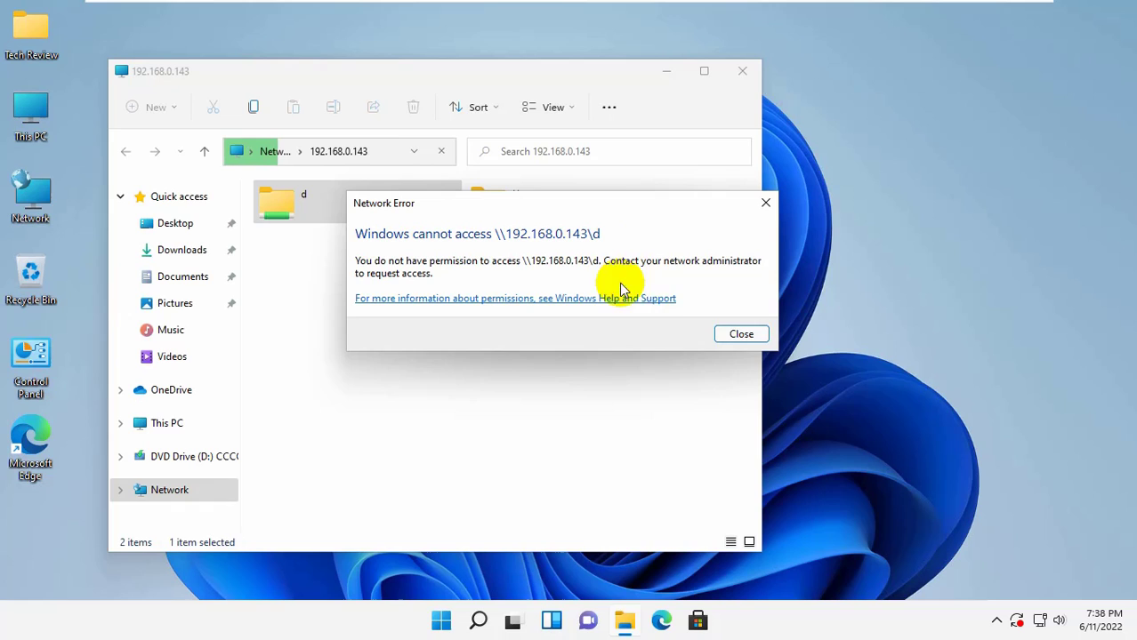
mouse_move(569, 302)
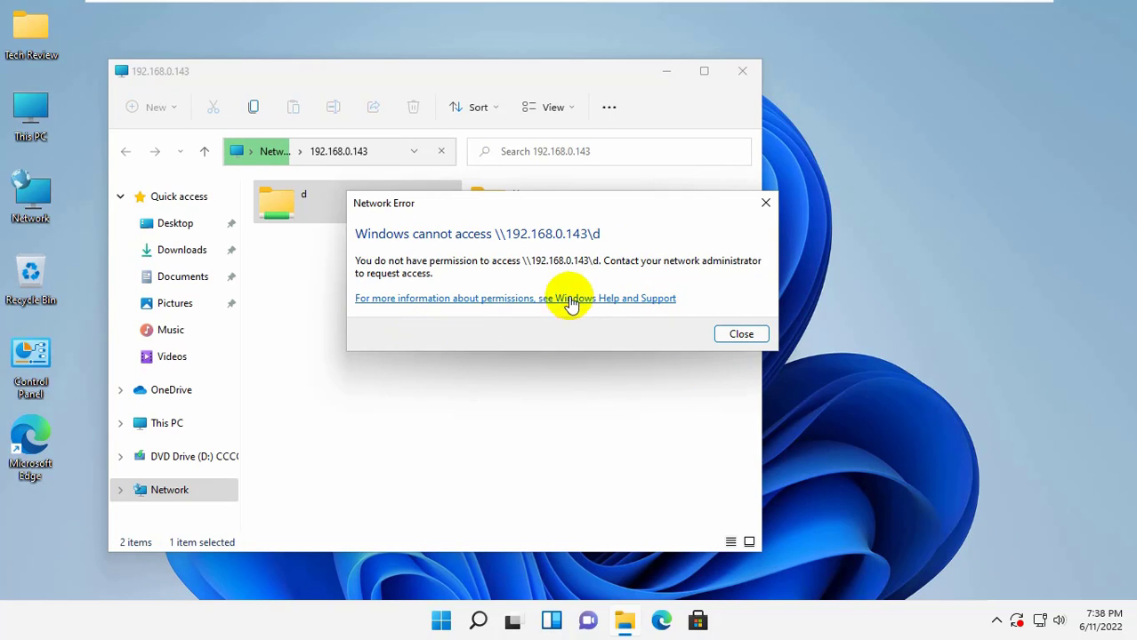
mouse_move(571, 363)
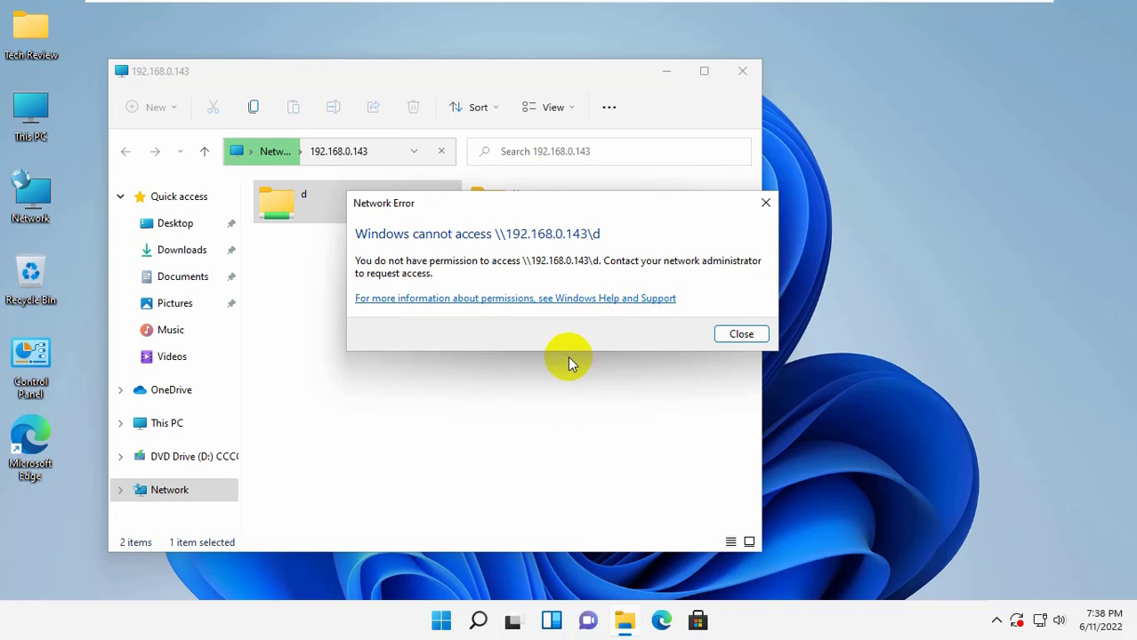
mouse_move(569, 14)
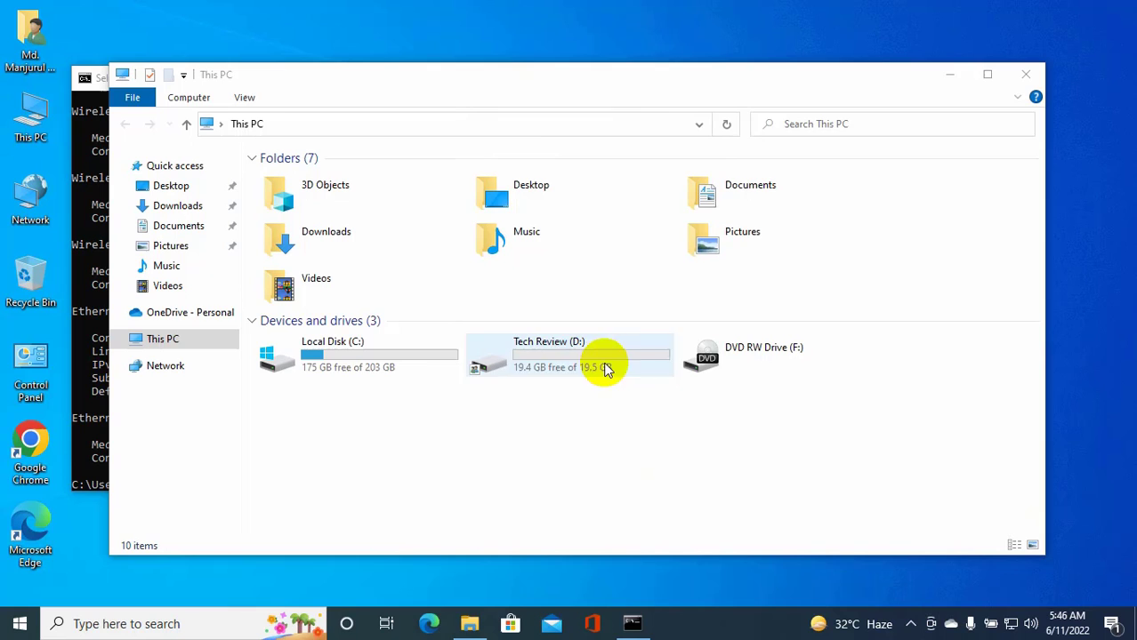
- Reach the permission editor for Tech Review (D:) from its Properties Security settings
right_click(569, 356)
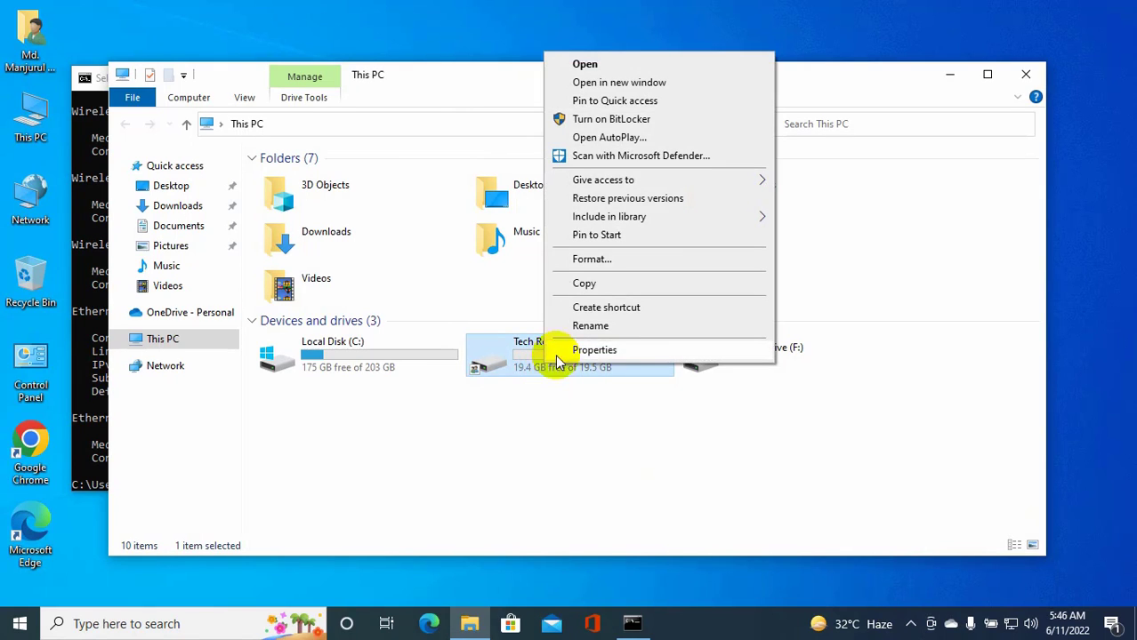
left_click(594, 348)
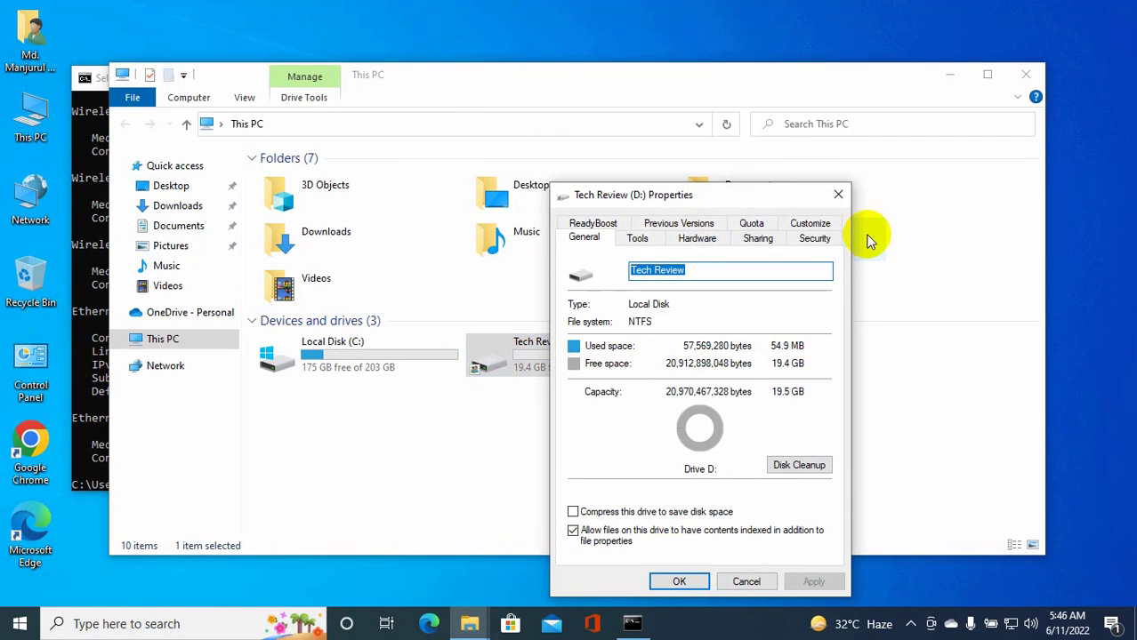
left_click(815, 238)
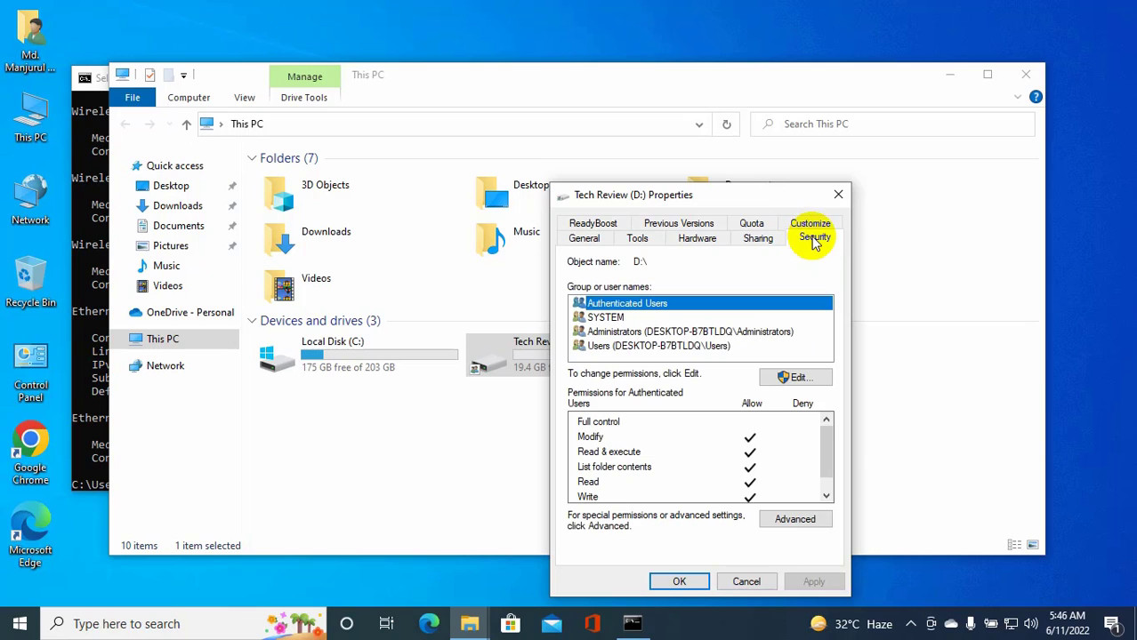
left_click(793, 377)
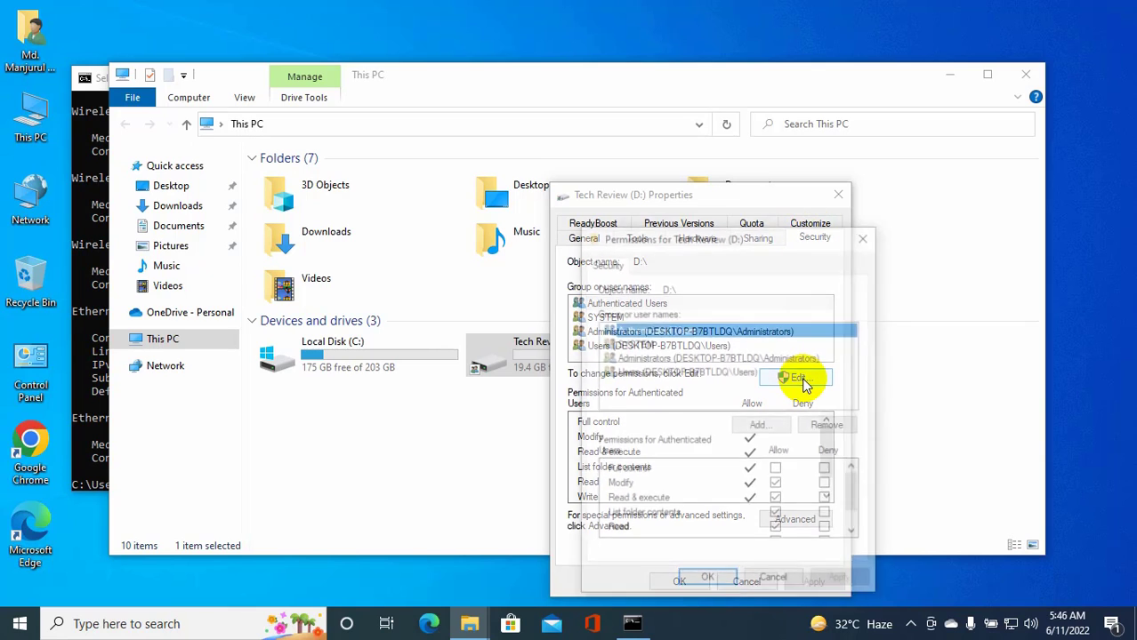
left_click(793, 377)
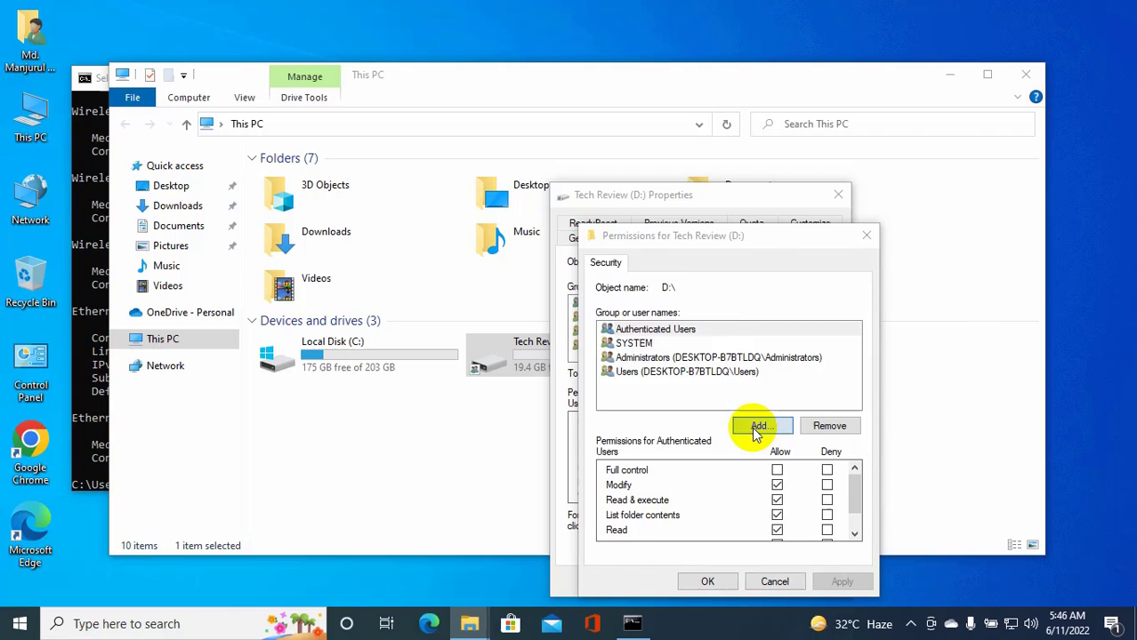
- Add the Everyone group and grant it Full control Allow on the drive
left_click(756, 425)
type("every")
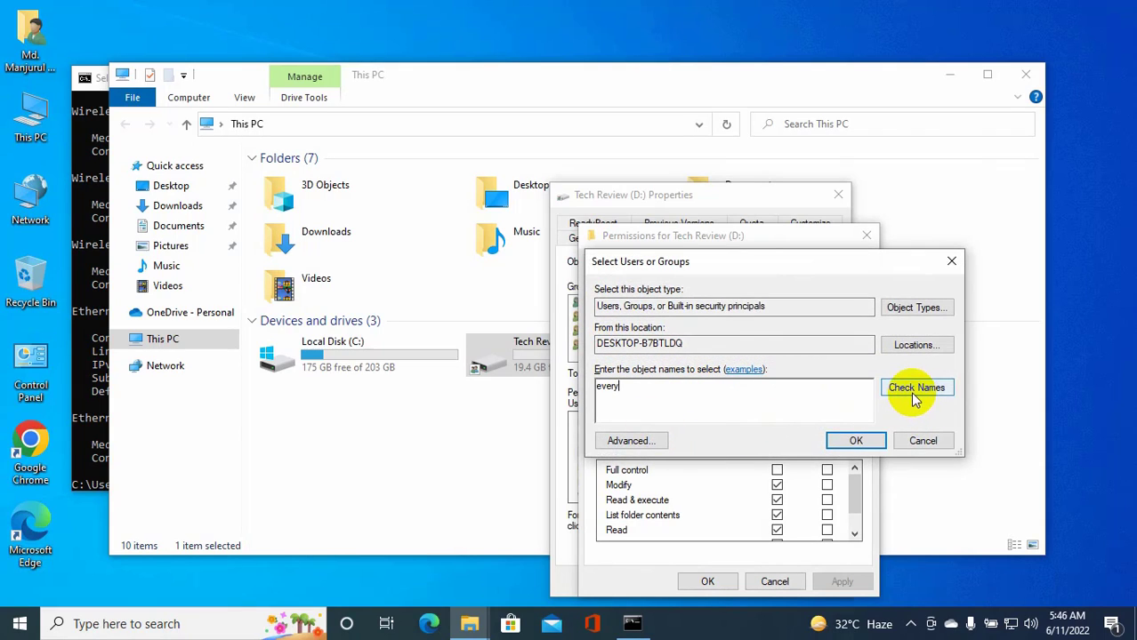
left_click(916, 388)
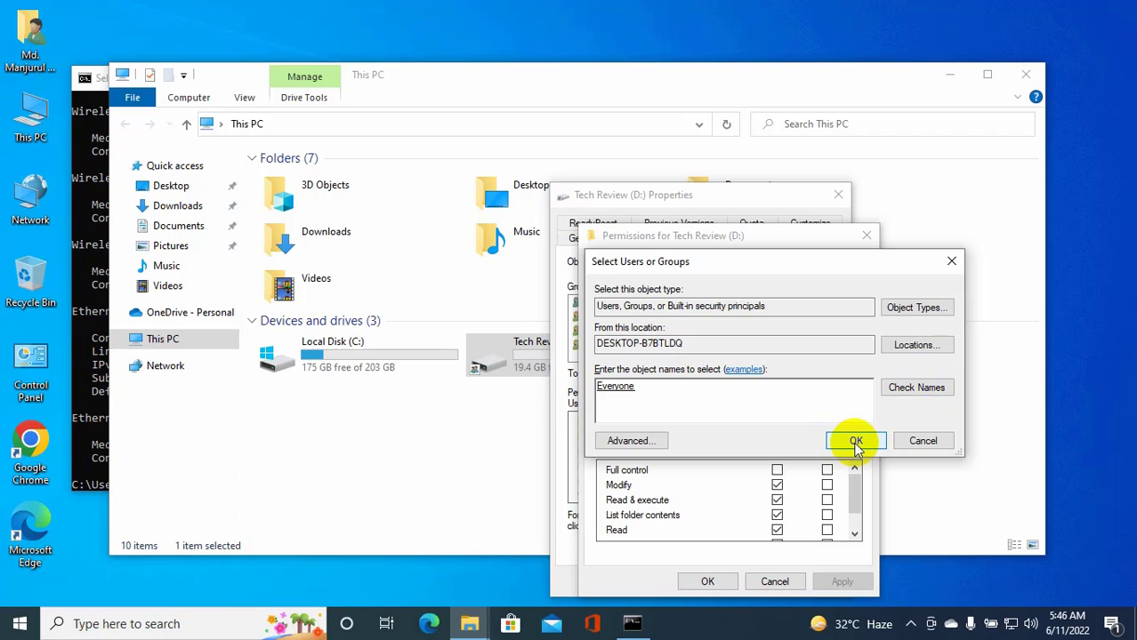
left_click(853, 441)
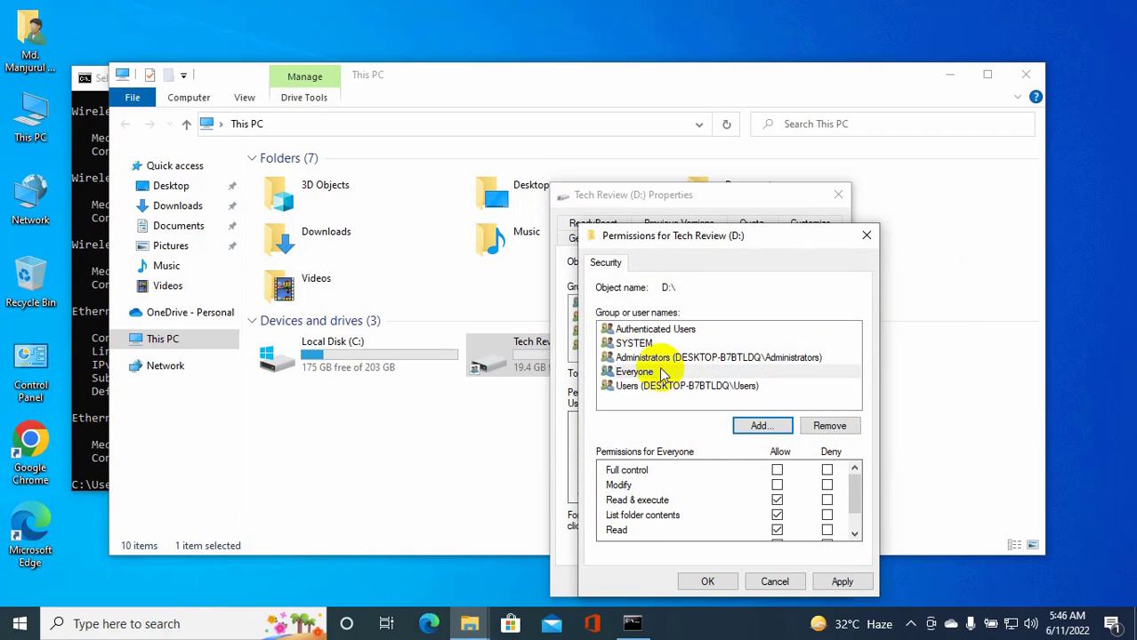
left_click(633, 372)
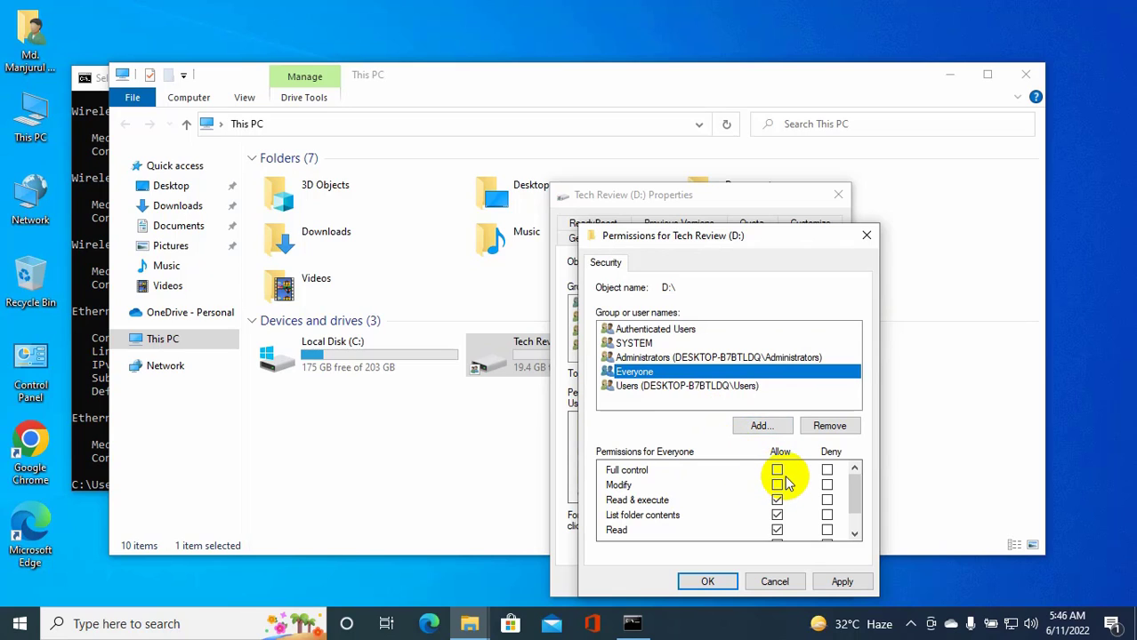
left_click(778, 469)
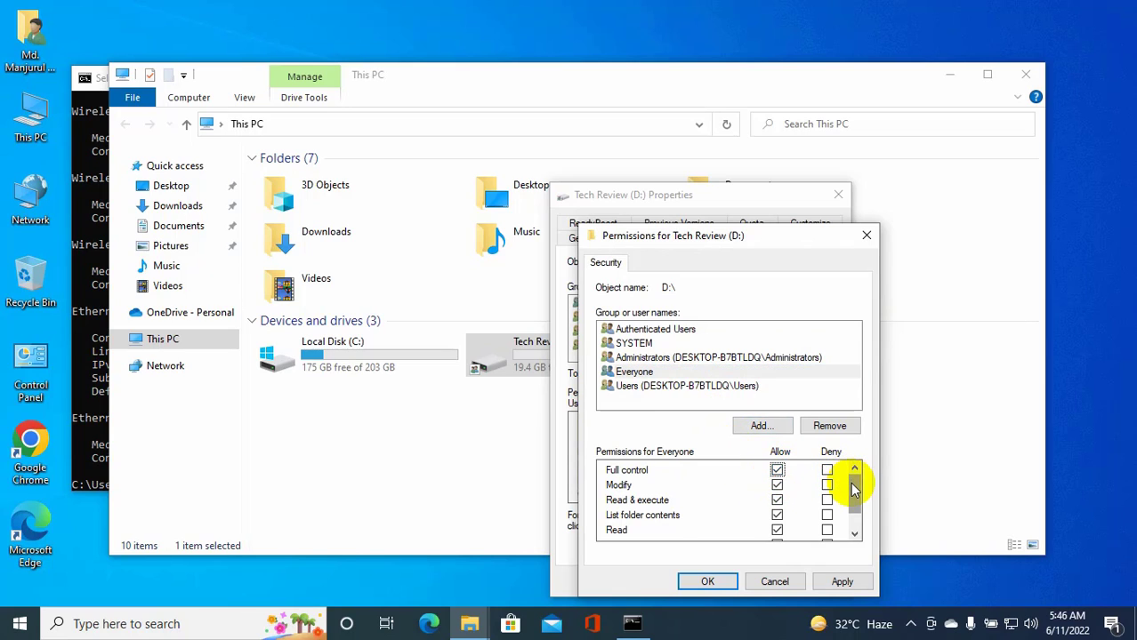
mouse_move(804, 459)
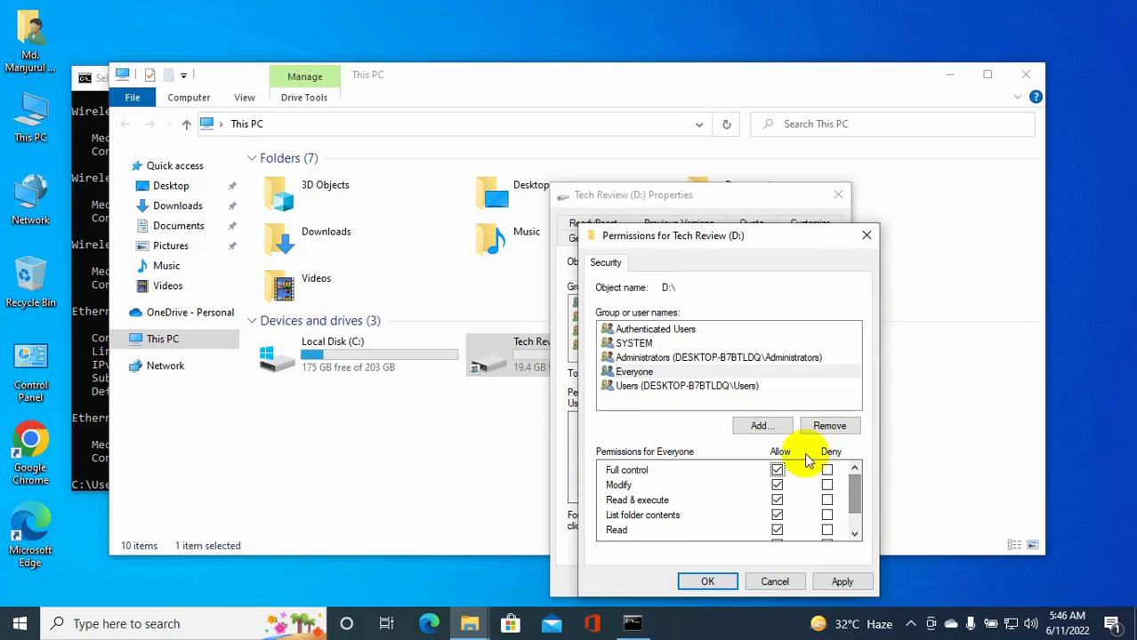
left_click(633, 371)
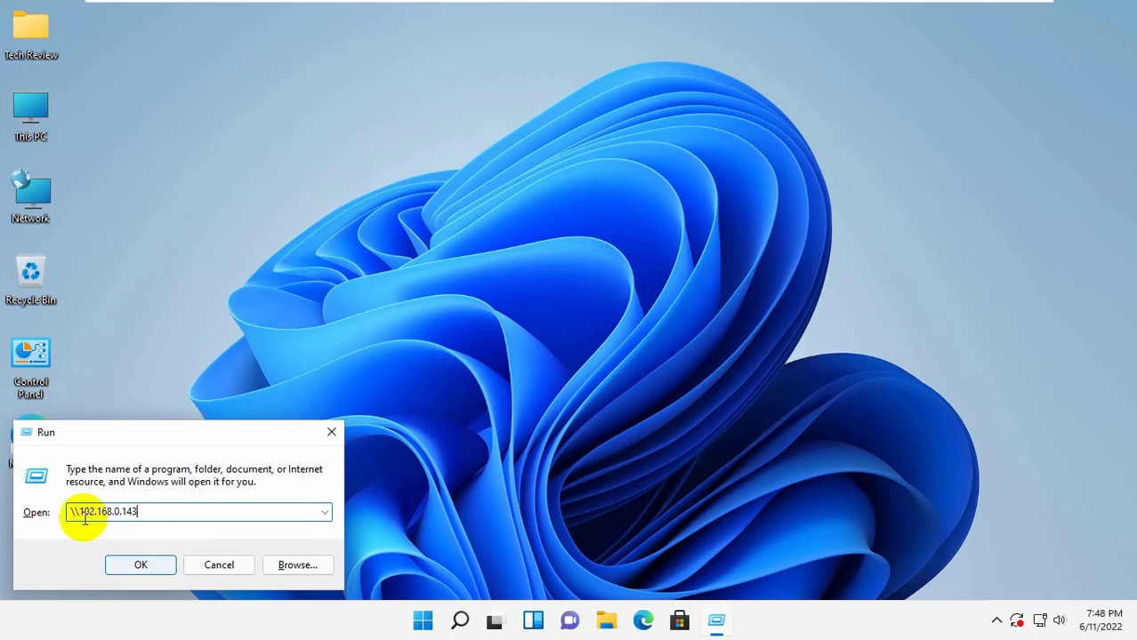
mouse_move(205, 530)
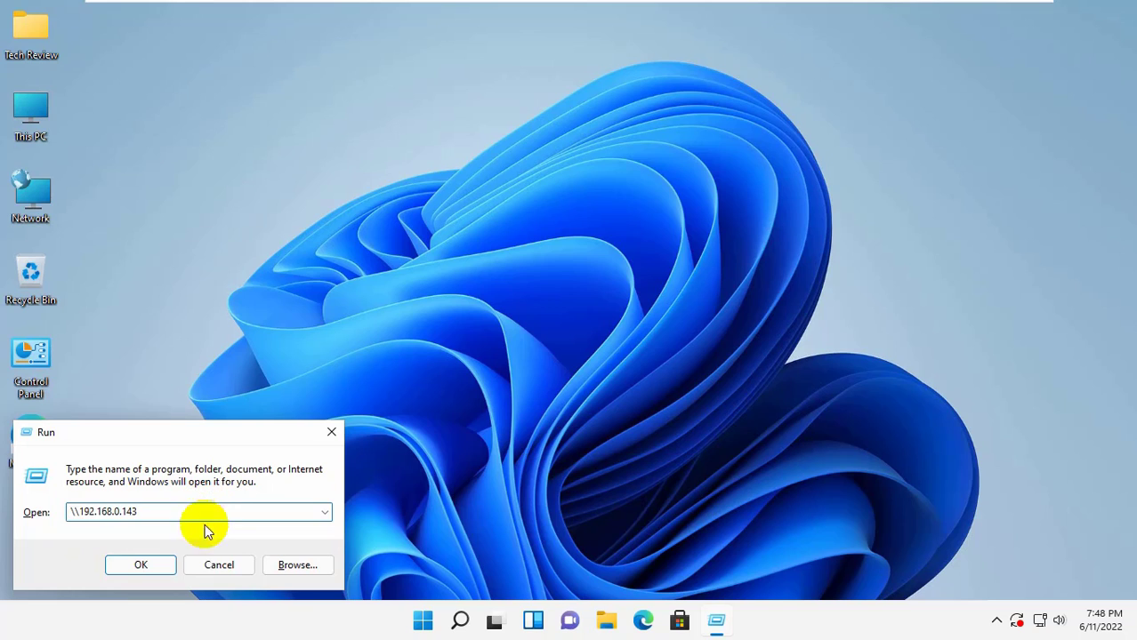
- Browse to \\192.168.0.143 again and enter the d folder, now listing its Tech Review files
left_click(140, 566)
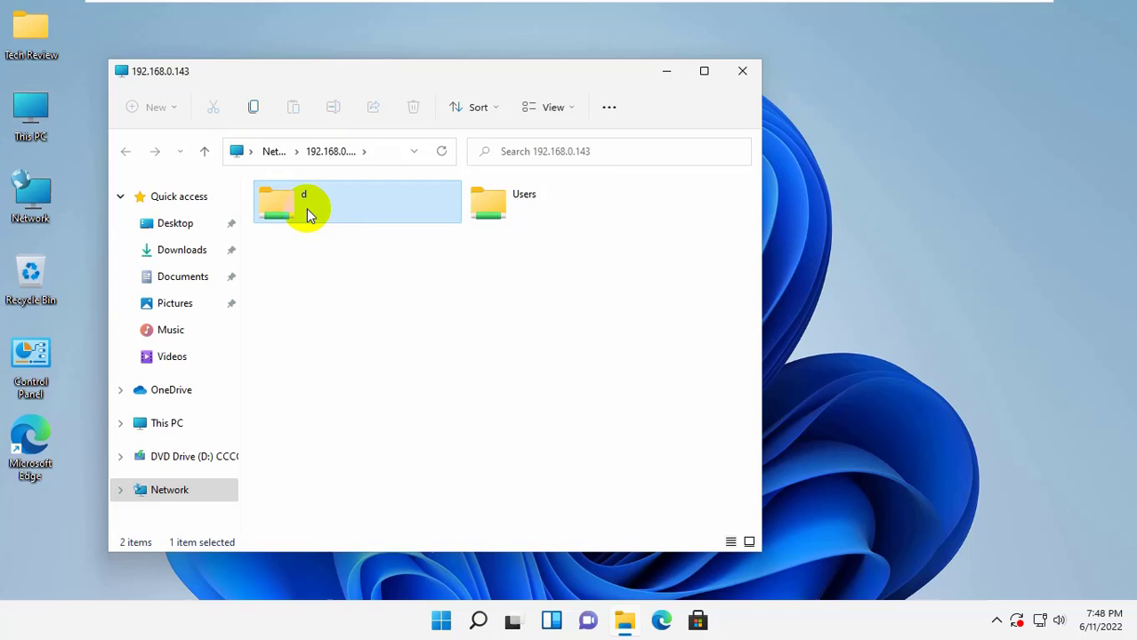
double_click(294, 203)
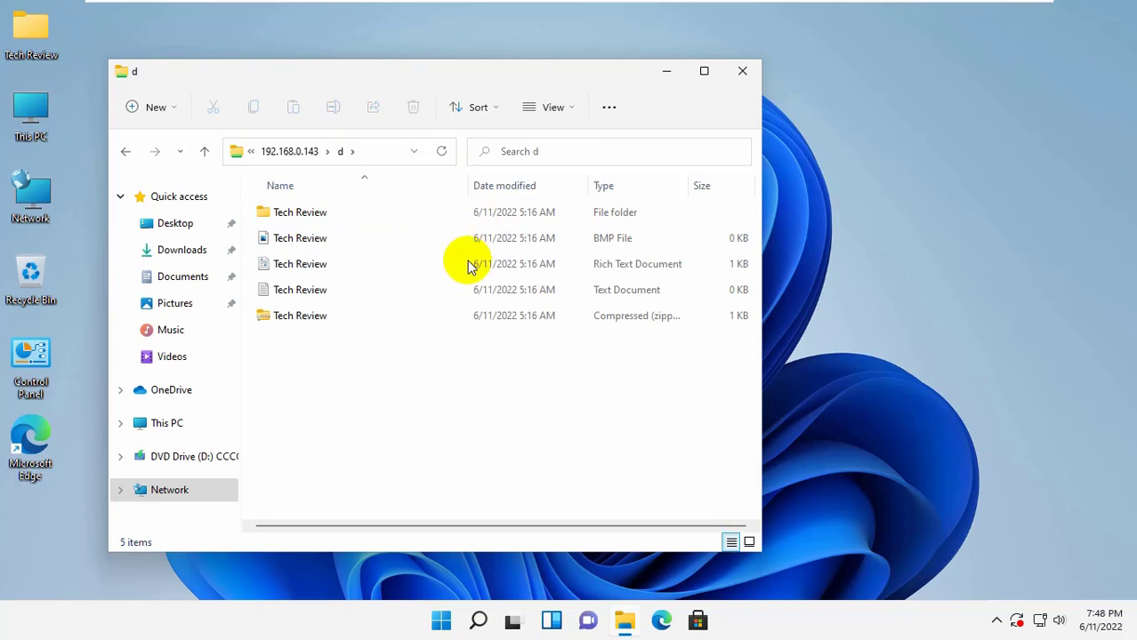
mouse_move(373, 169)
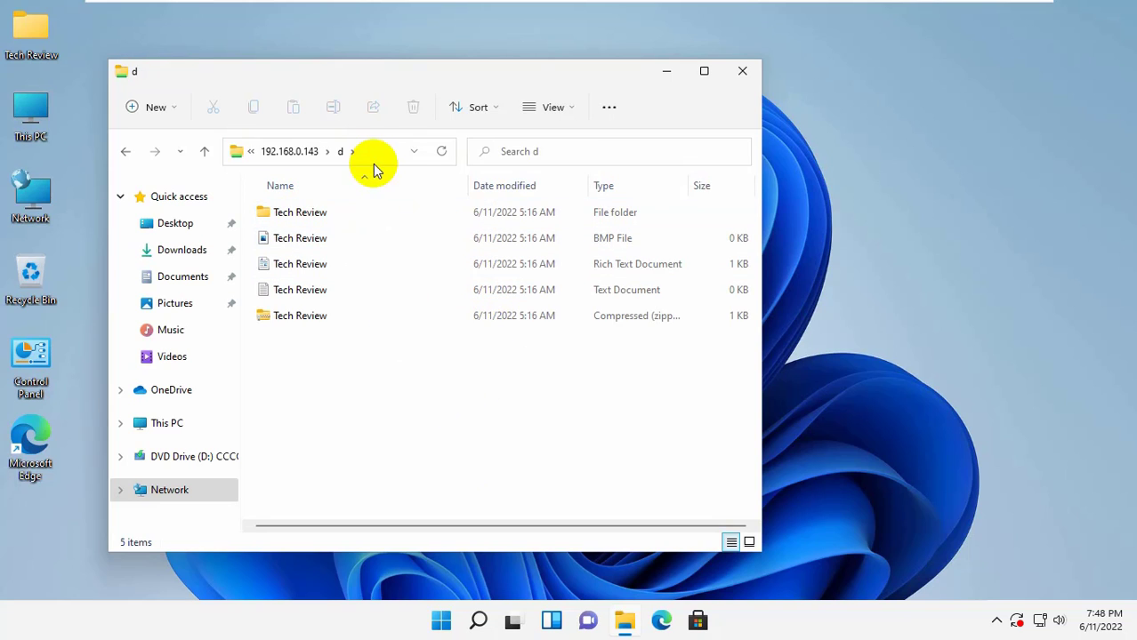
mouse_move(364, 156)
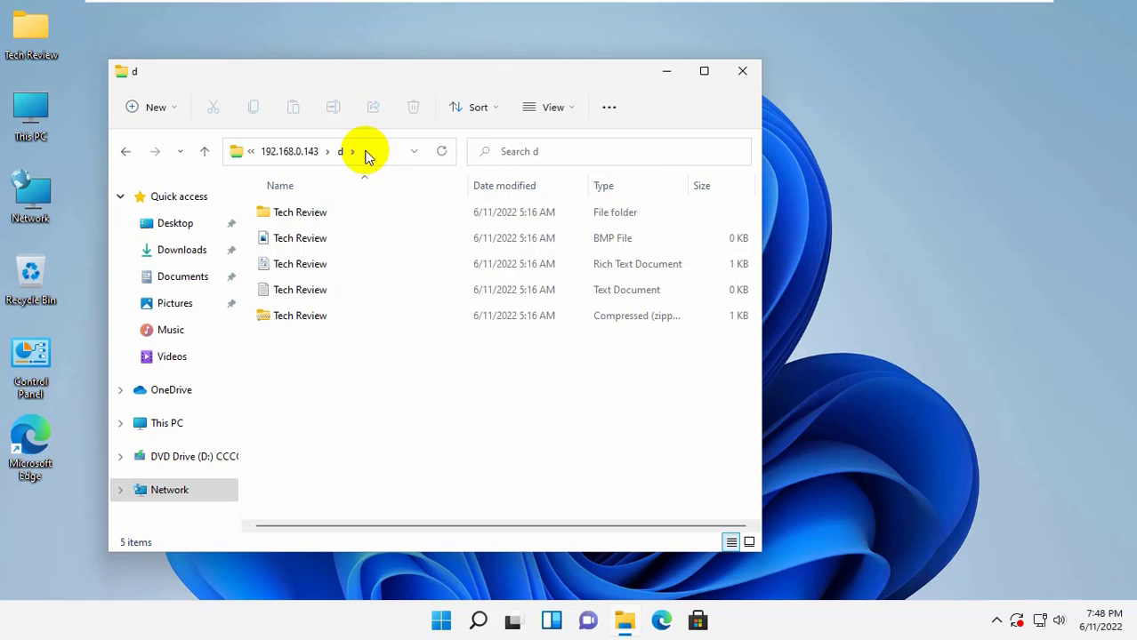